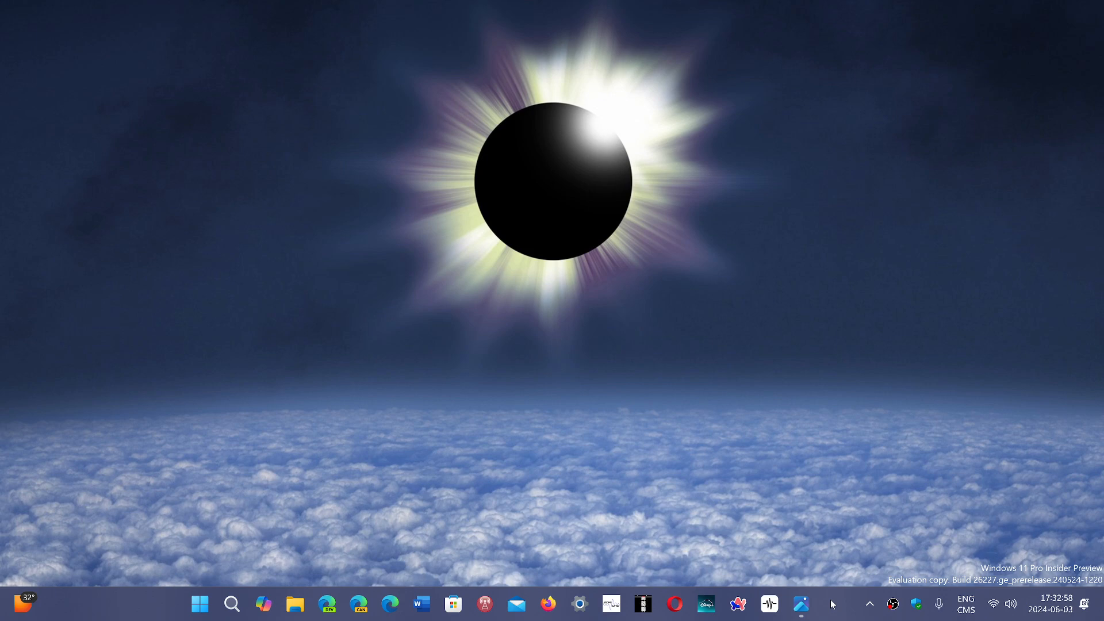
{"action": "mouse_move", "coordinate": [483, 400]}
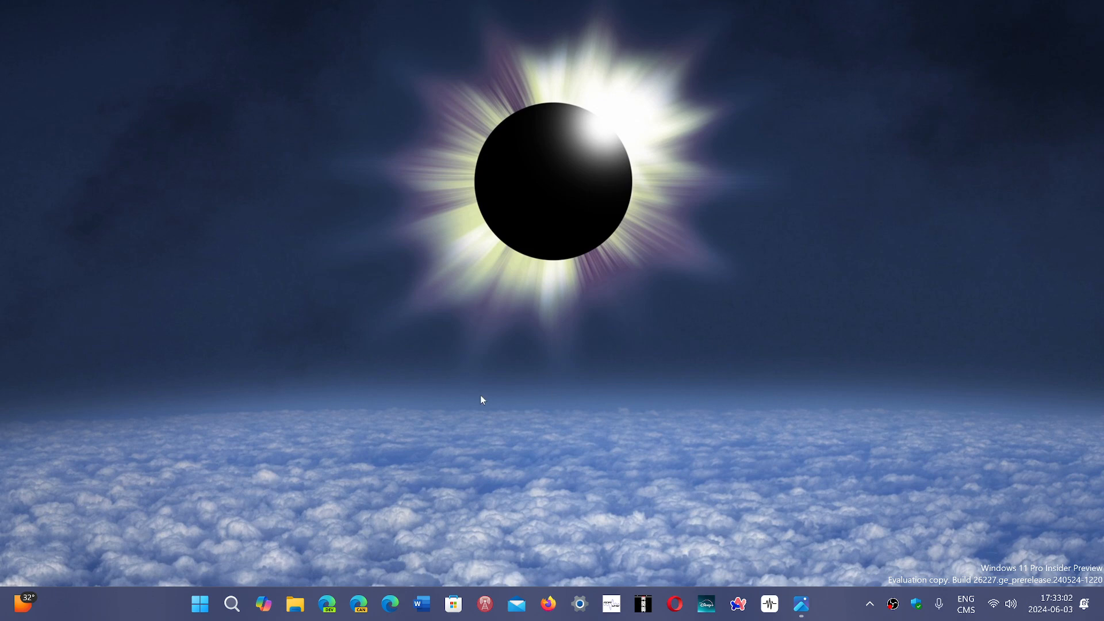
{"action": "mouse_move", "coordinate": [580, 604]}
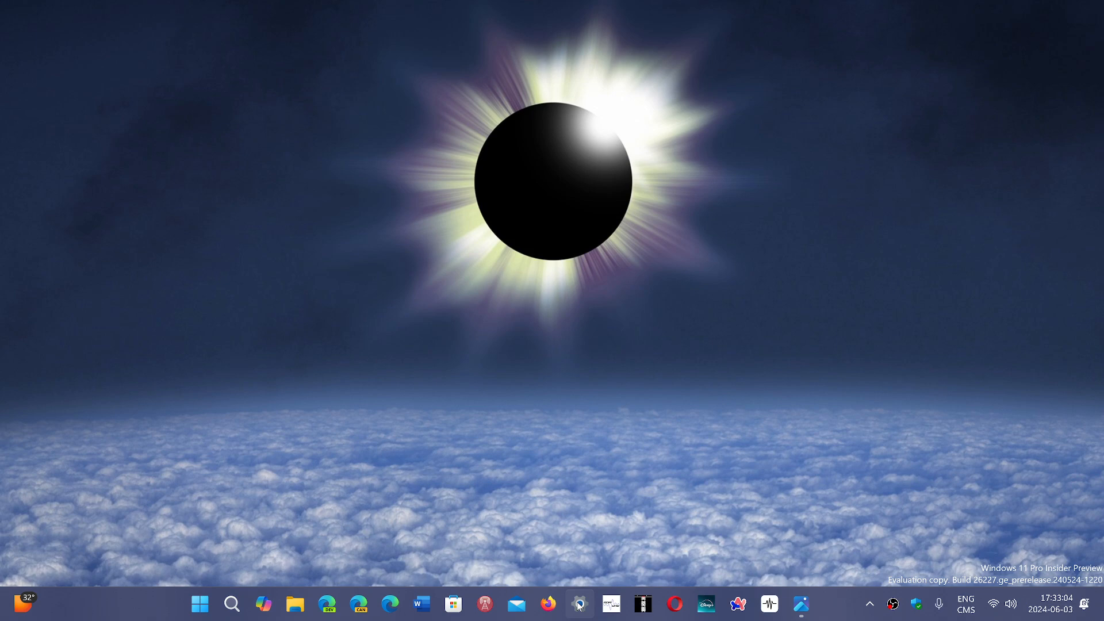
- Bring up the Photos viewer showing the oobe\bypassnro Command Prompt screenshot
{"action": "left_click", "coordinate": [579, 604]}
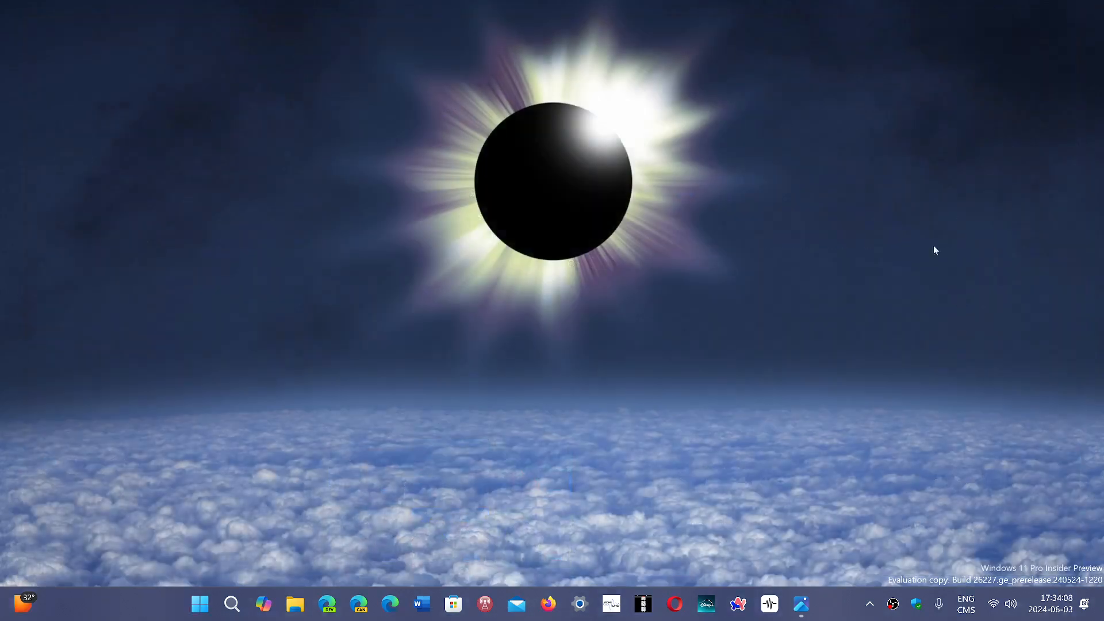
{"action": "mouse_move", "coordinate": [920, 284]}
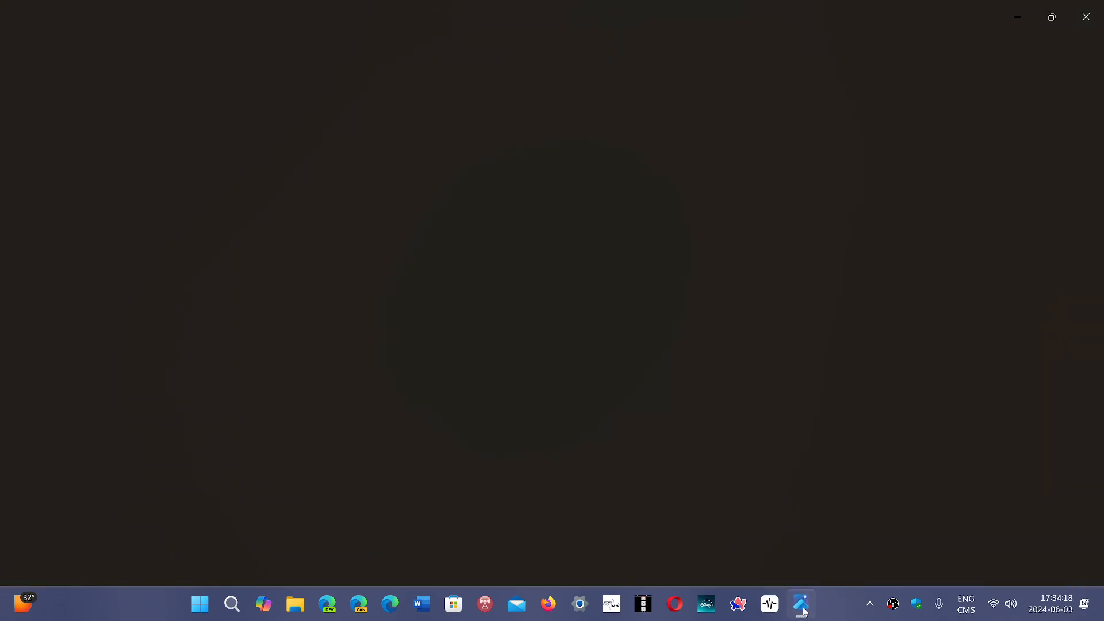
{"action": "left_click", "coordinate": [801, 604]}
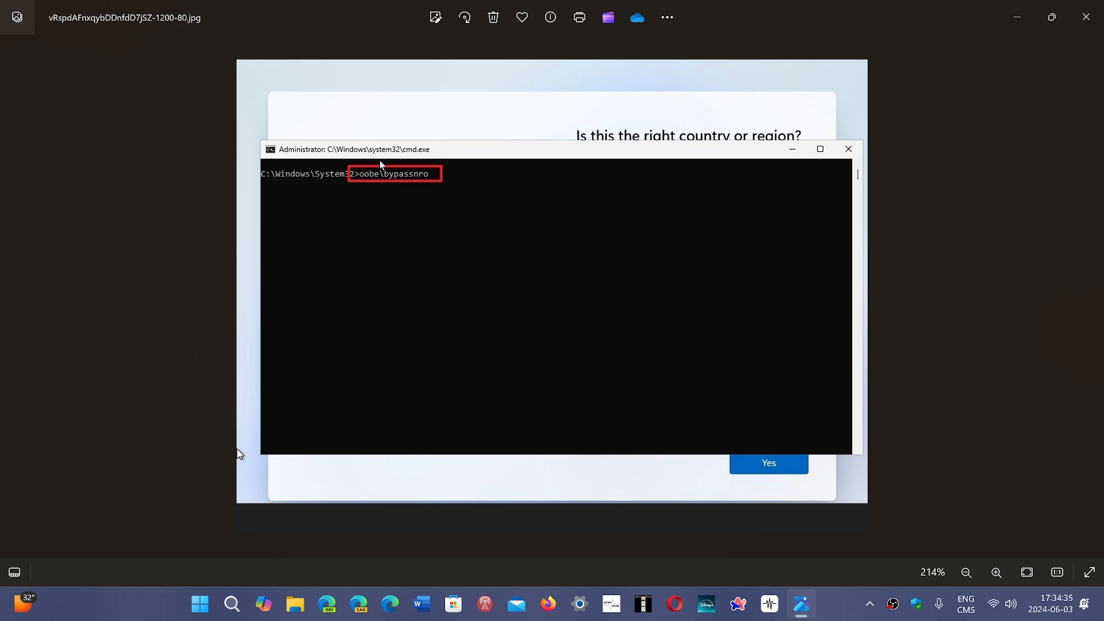
{"action": "mouse_move", "coordinate": [394, 185]}
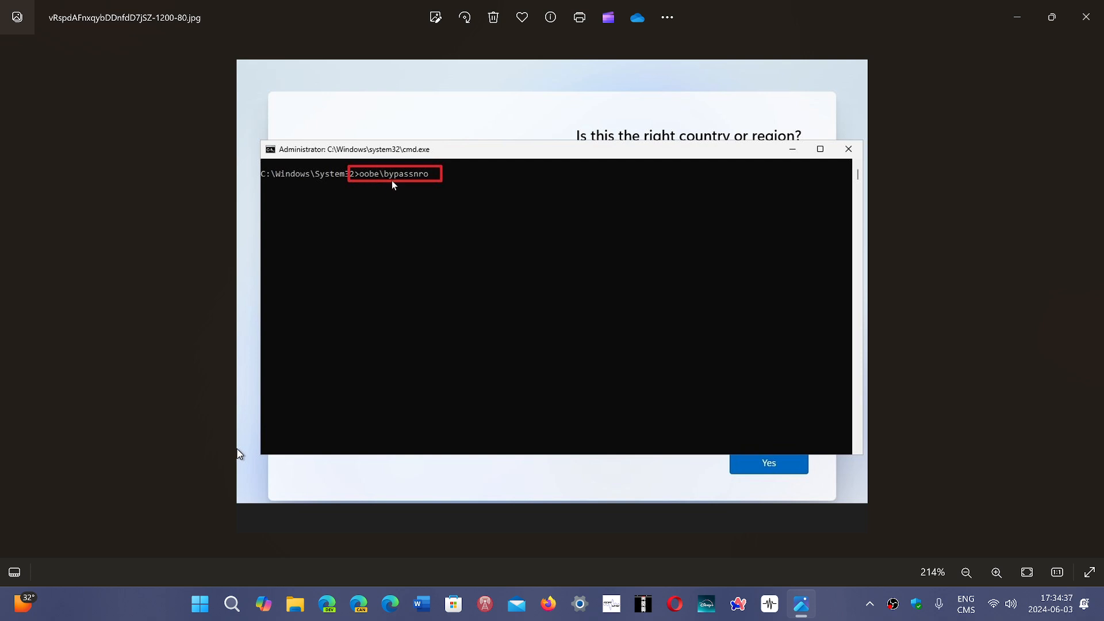
{"action": "mouse_move", "coordinate": [416, 180]}
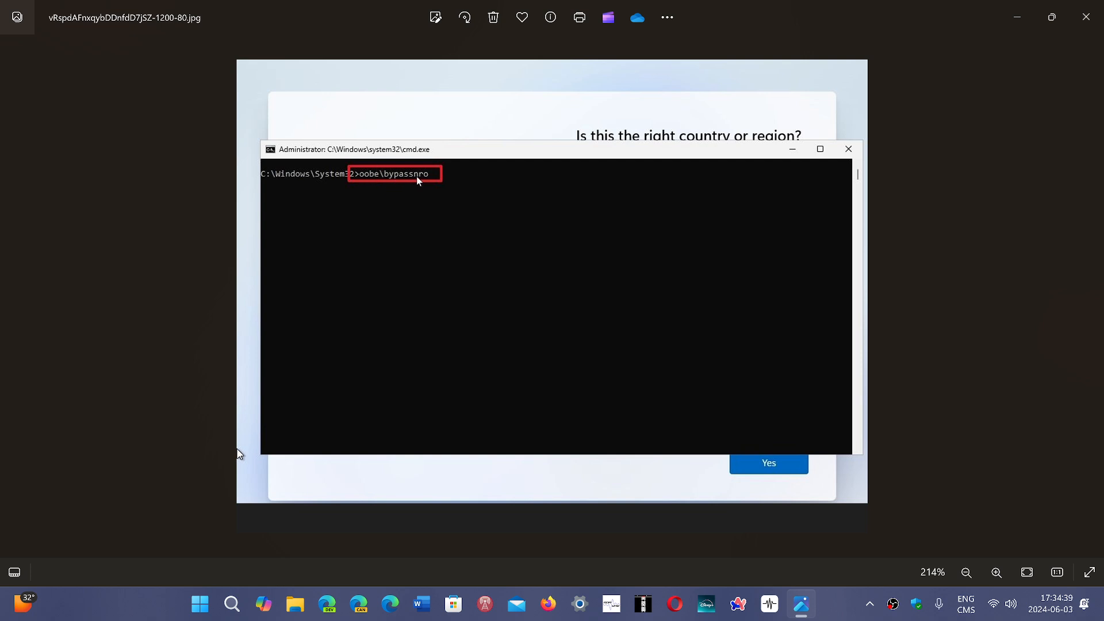
{"action": "mouse_move", "coordinate": [580, 253]}
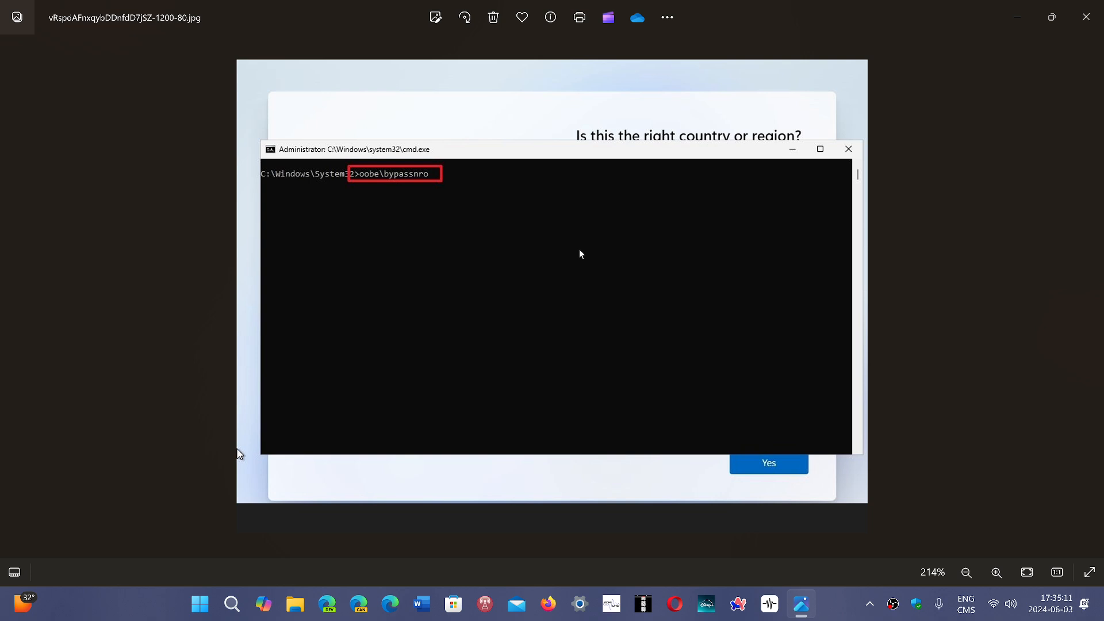
{"action": "mouse_move", "coordinate": [369, 184]}
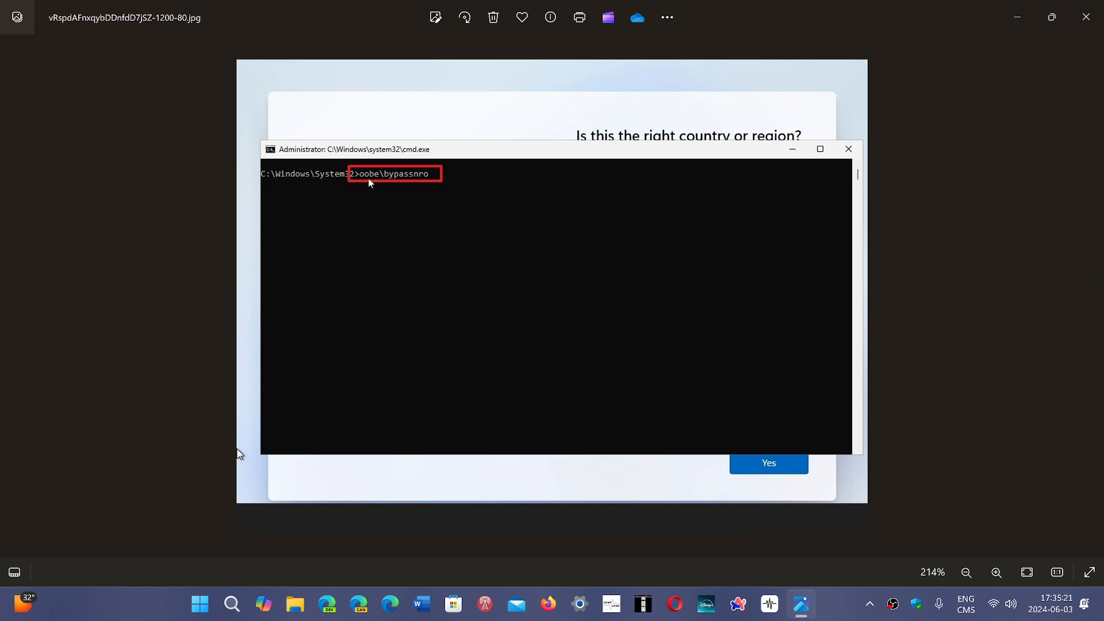
{"action": "mouse_move", "coordinate": [406, 182]}
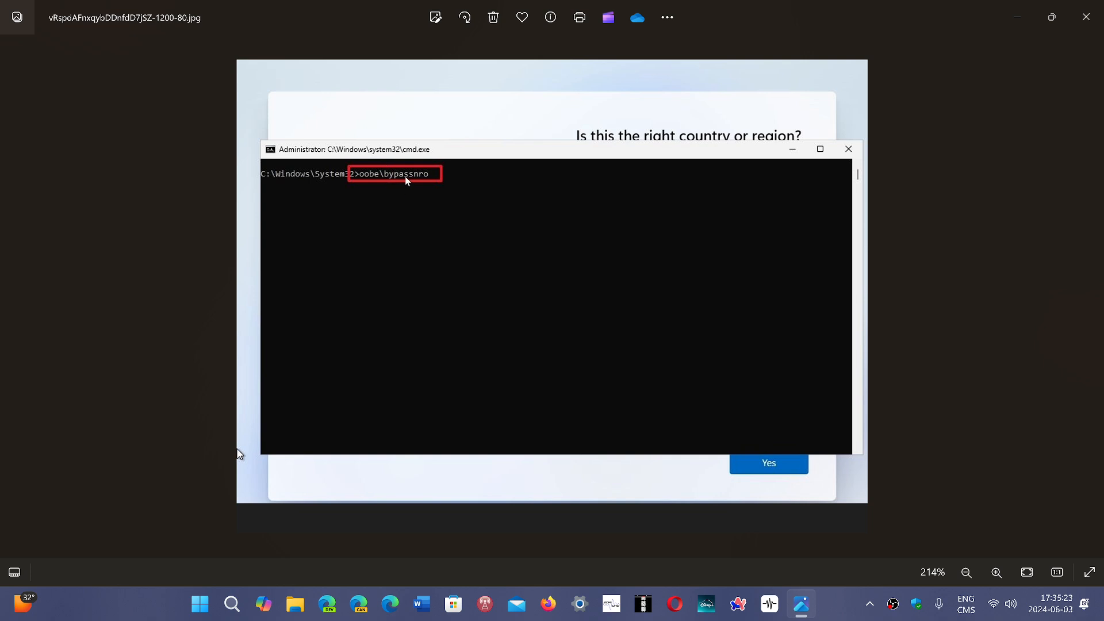
{"action": "mouse_move", "coordinate": [999, 345]}
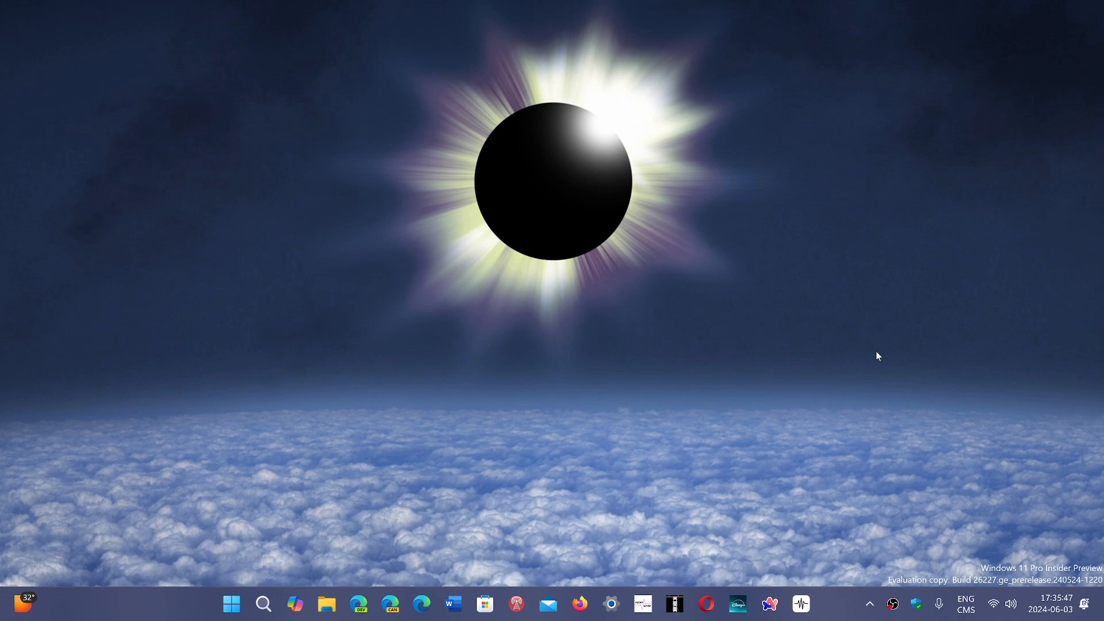
{"action": "mouse_move", "coordinate": [836, 610]}
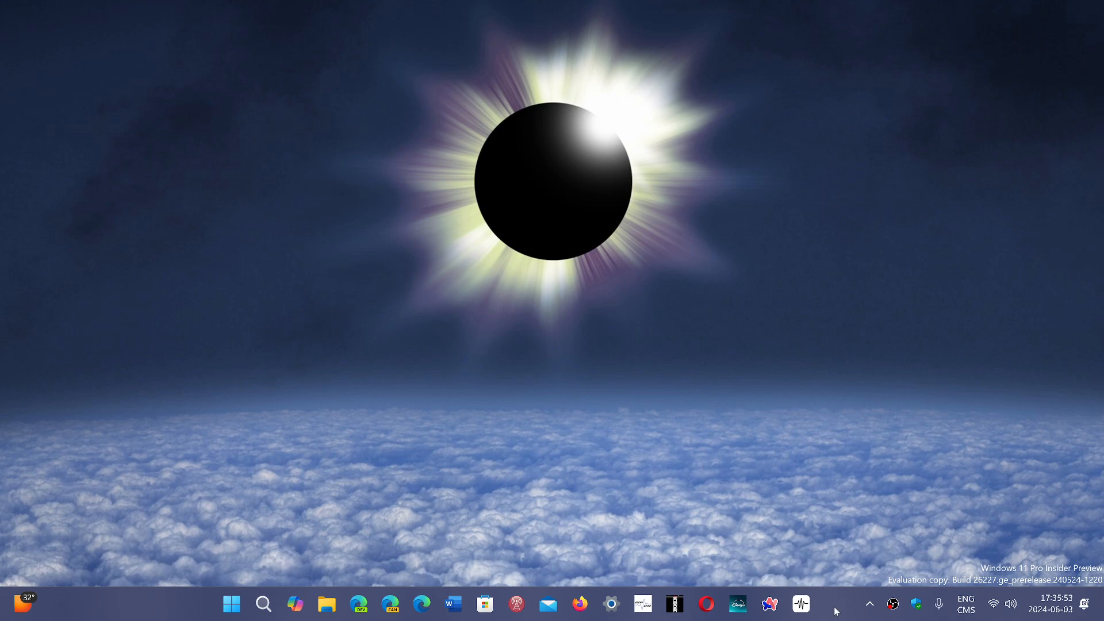